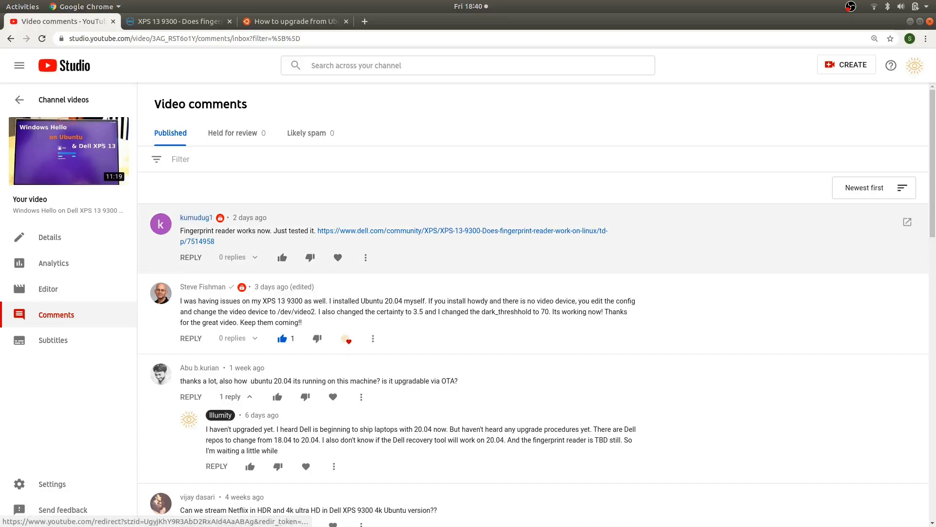
- Review the Dell Community fingerprint thread, highlight 'focal' in its script, then view the Ubuntu upgrade guide
click(173, 21)
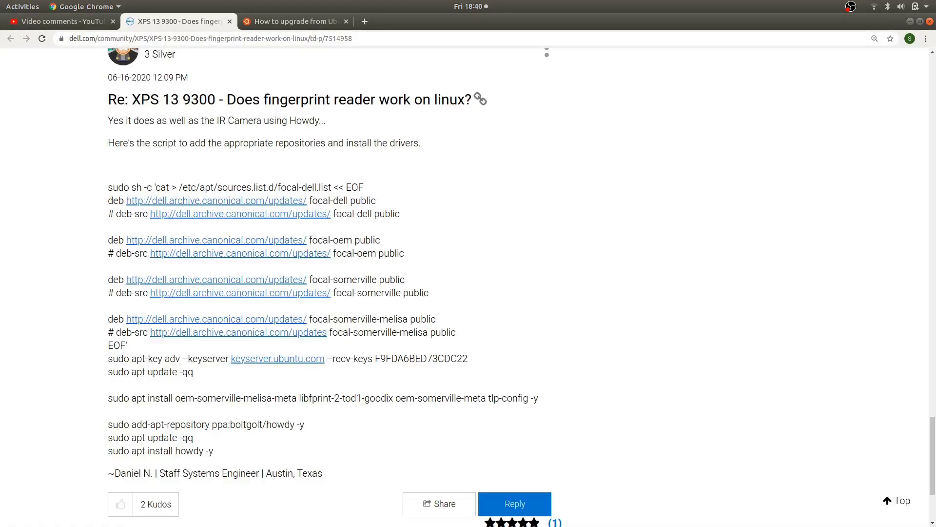
scroll(down, 3)
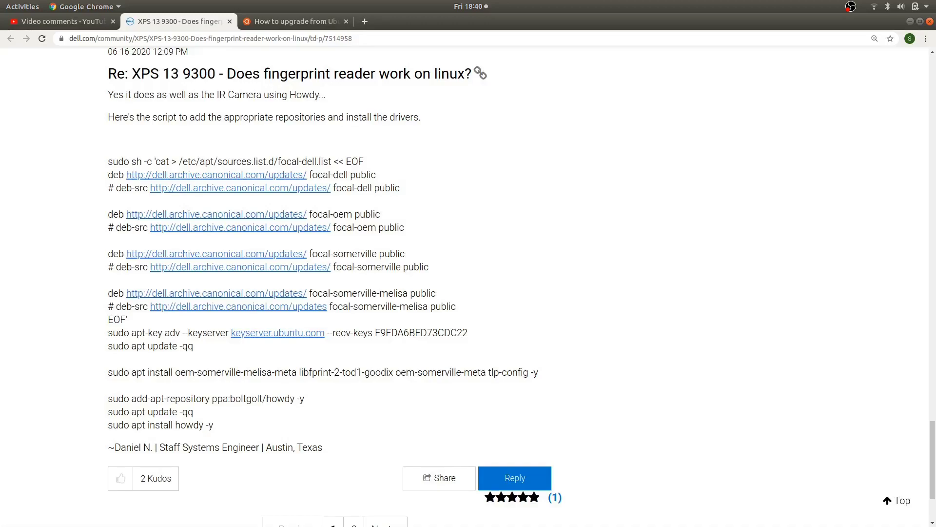
scroll(down, 3)
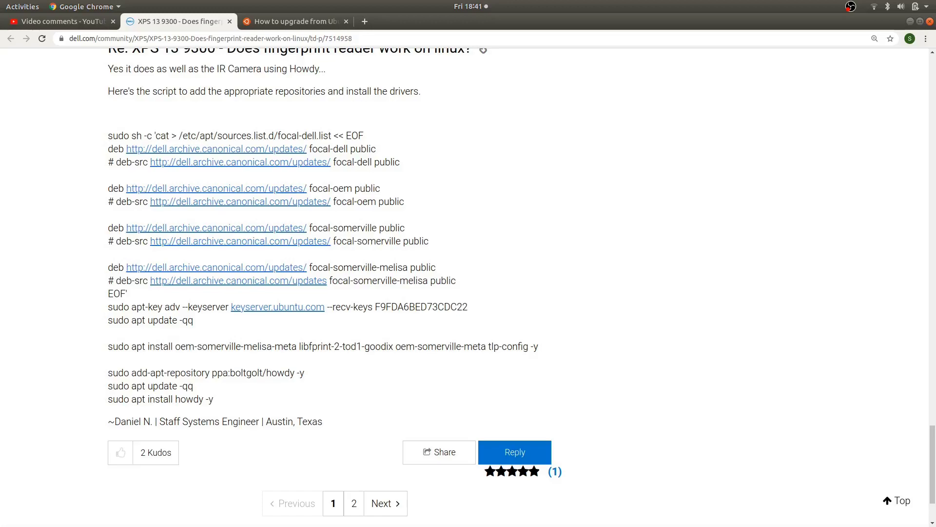
double_click(318, 149)
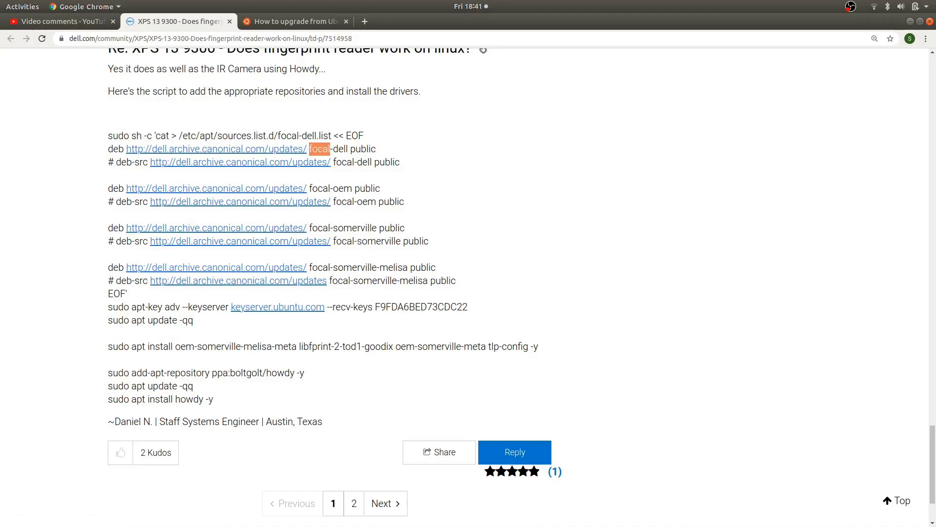
click(295, 21)
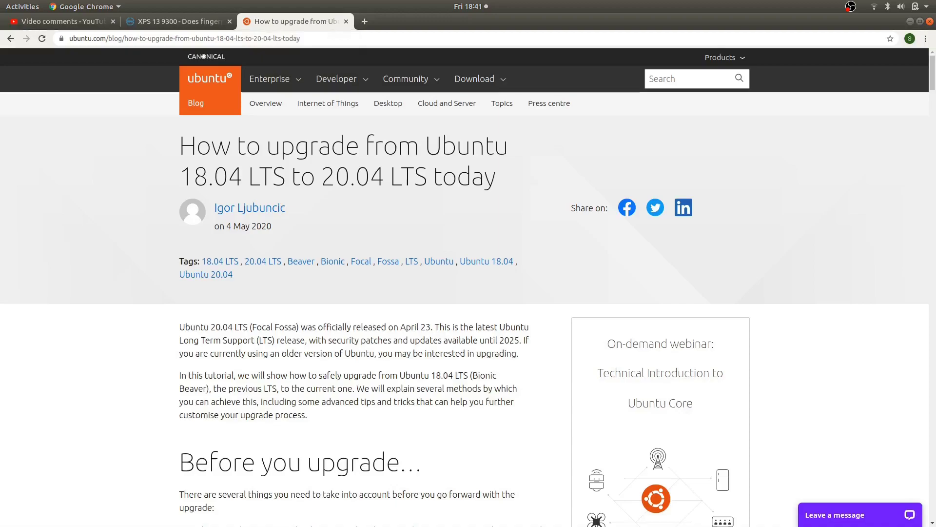
scroll(down, 3)
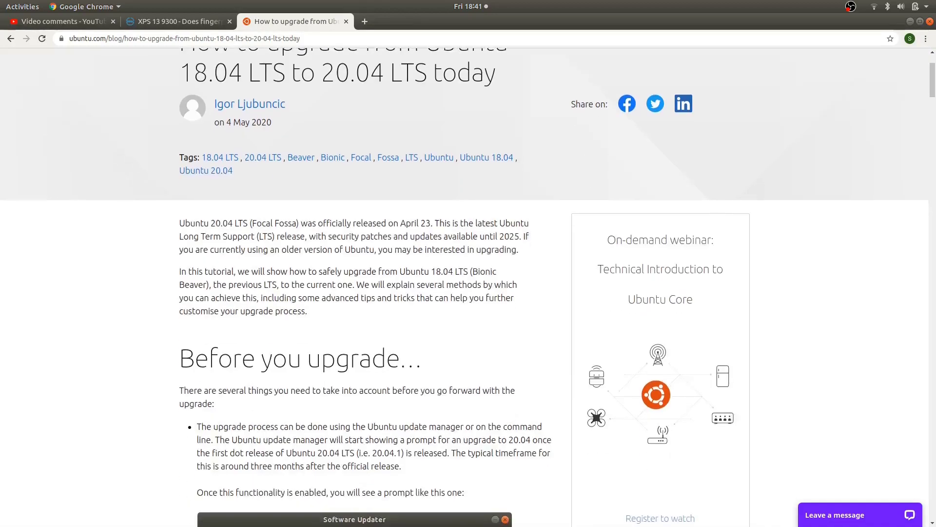
scroll(down, 3)
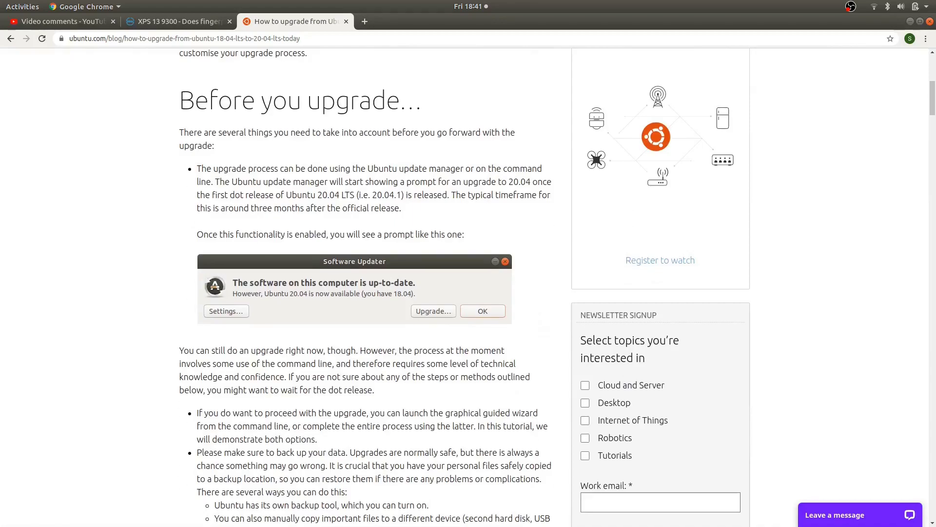
scroll(down, 3)
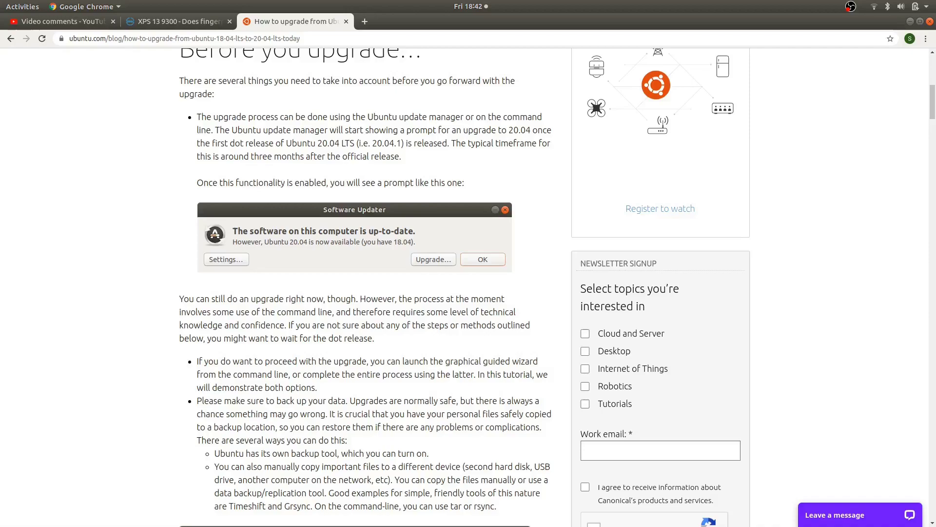
scroll(down, 3)
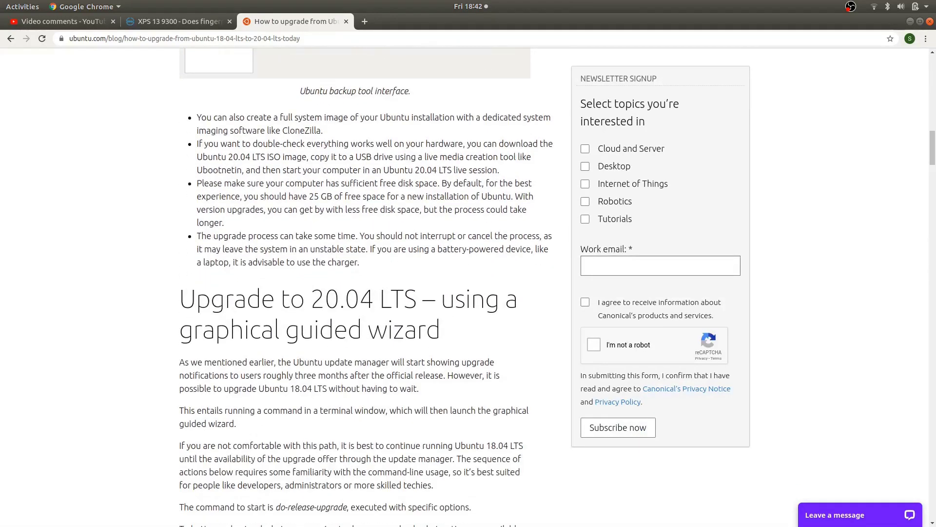
scroll(down, 3)
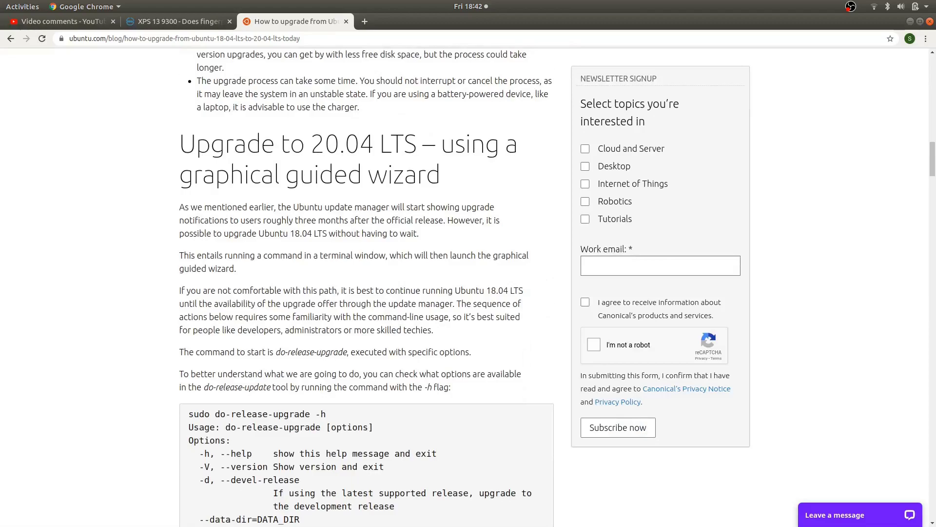
scroll(down, 3)
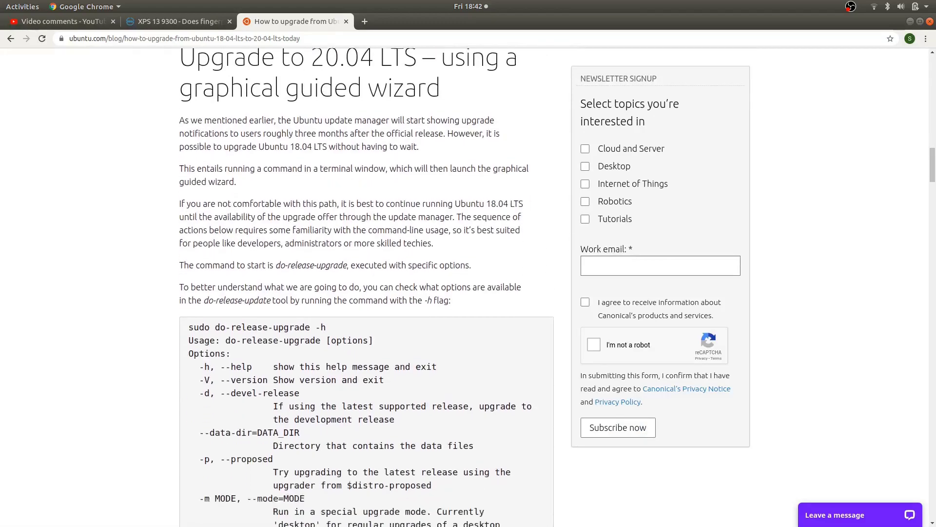
scroll(down, 3)
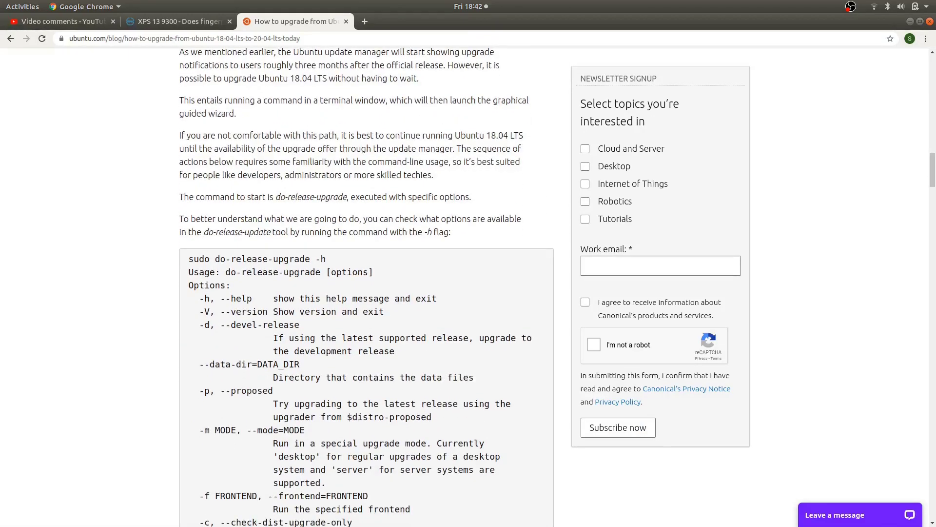
scroll(down, 3)
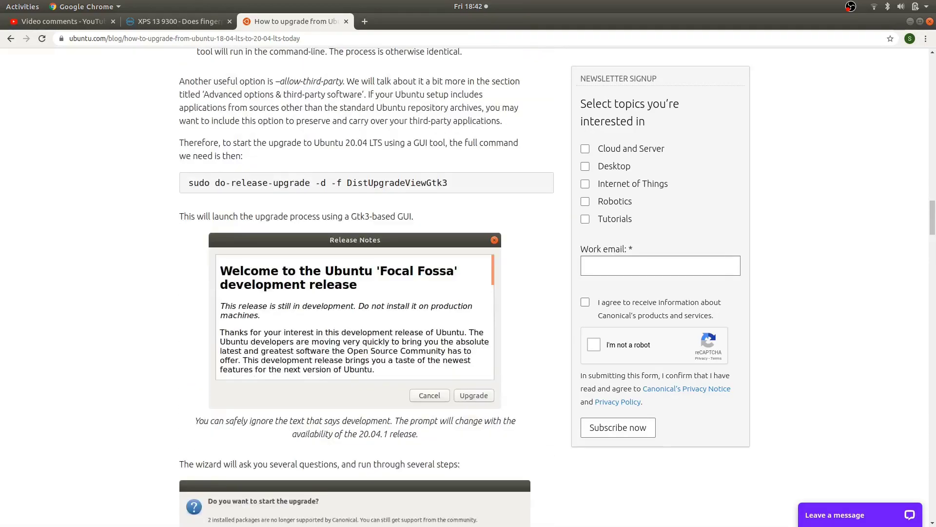
scroll(down, 3)
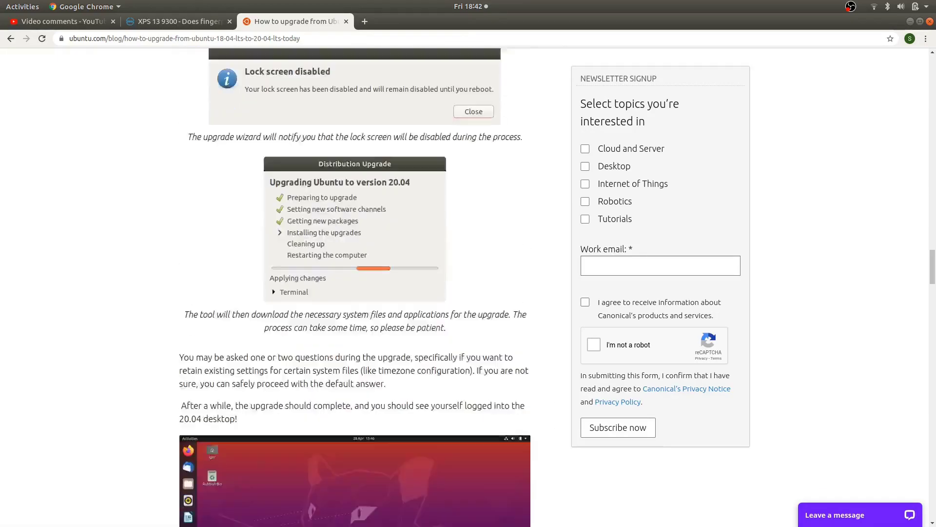
scroll(down, 3)
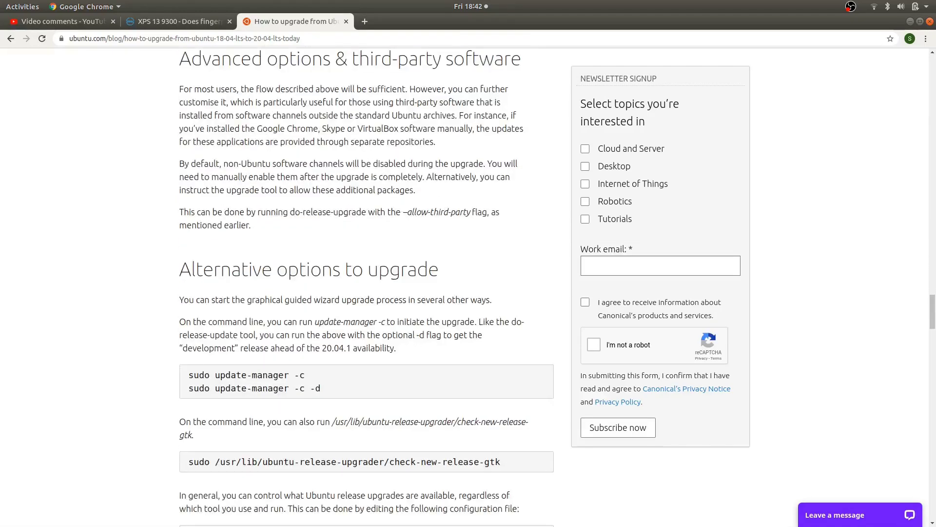
scroll(down, 3)
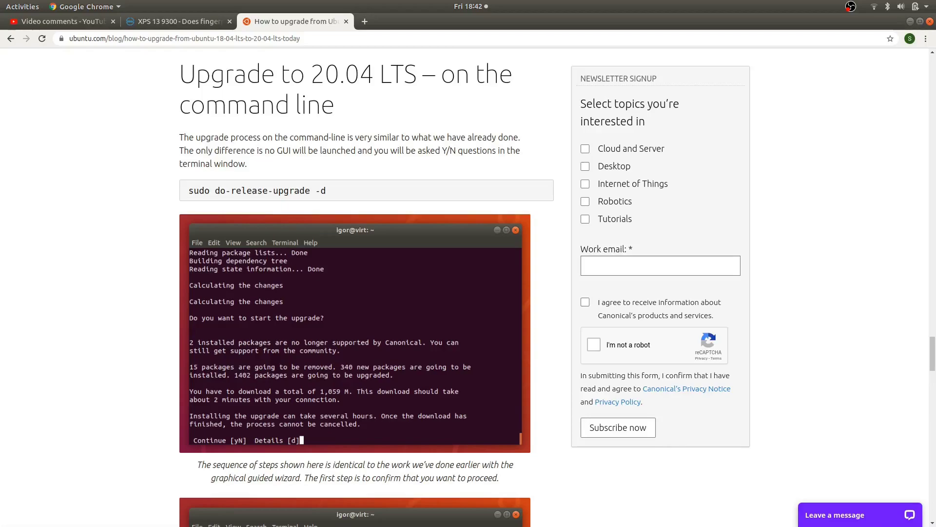
scroll(down, 3)
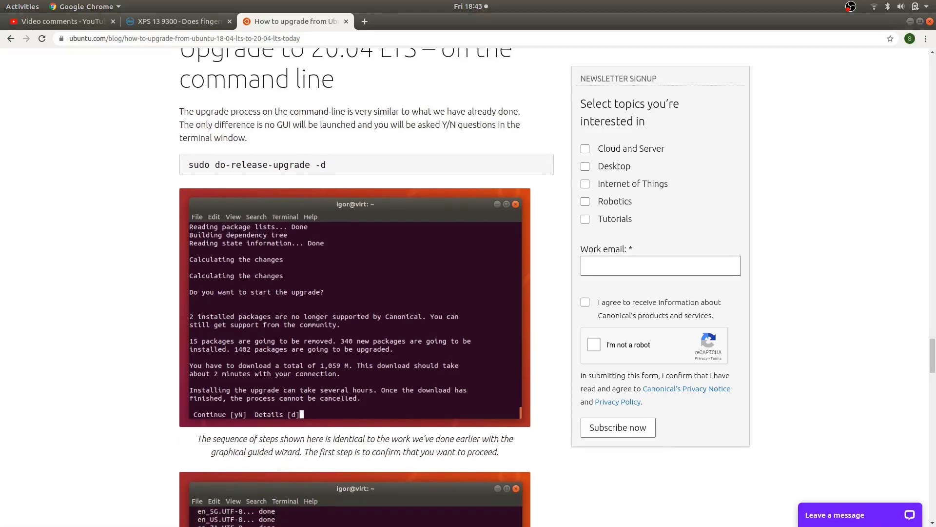
scroll(down, 3)
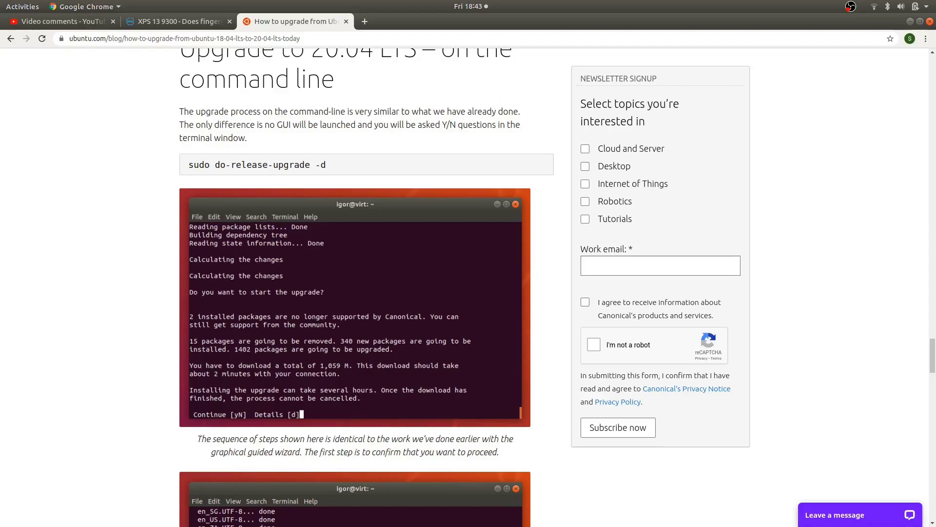
scroll(down, 3)
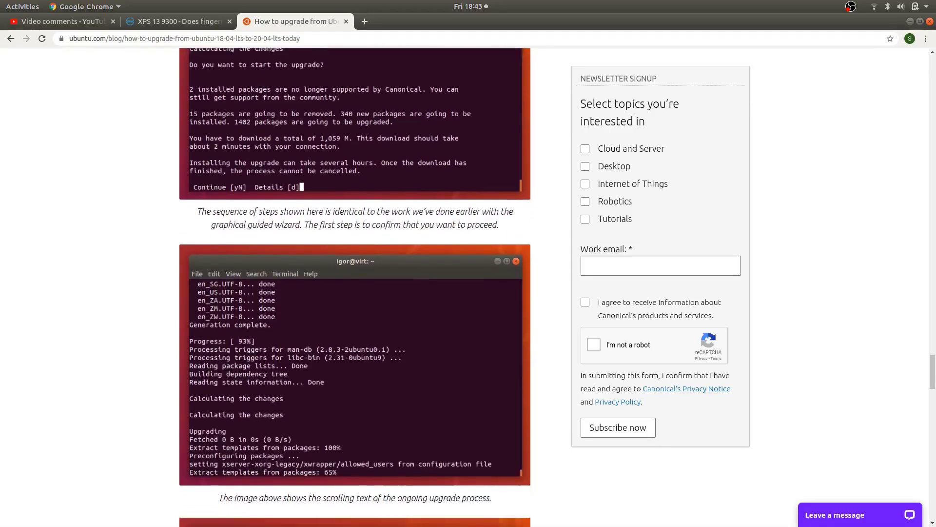
scroll(down, 3)
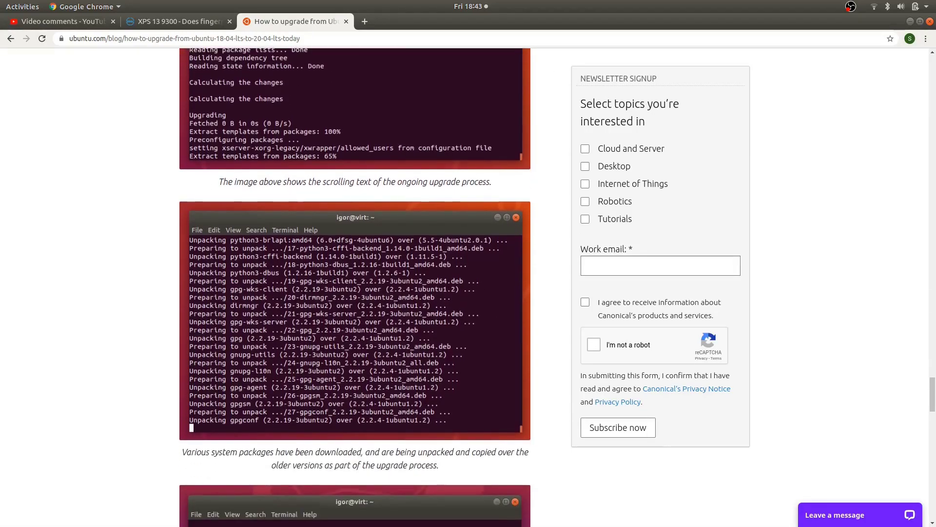
scroll(down, 3)
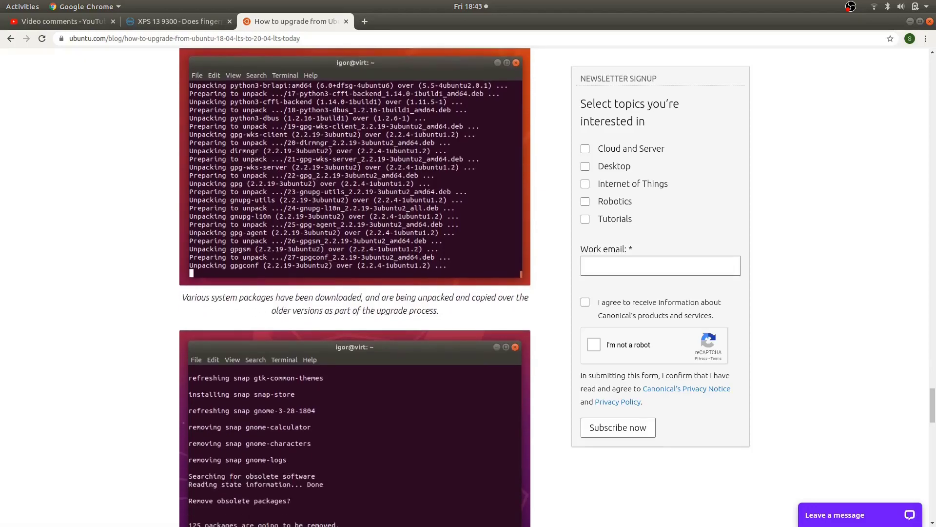
scroll(down, 3)
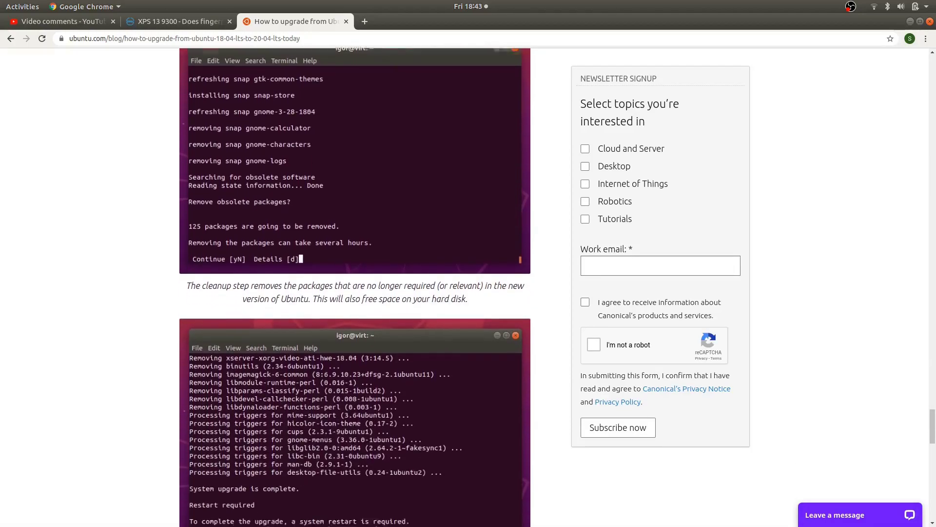
scroll(down, 3)
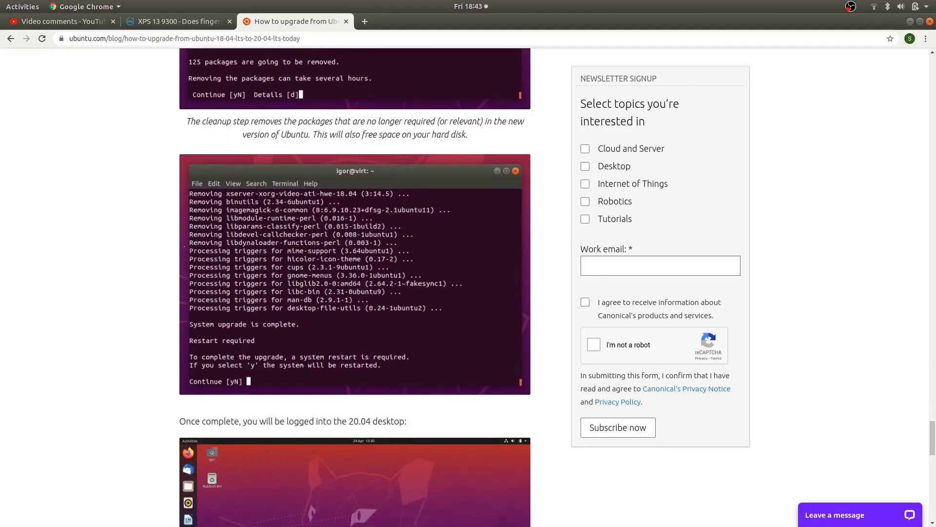
scroll(down, 3)
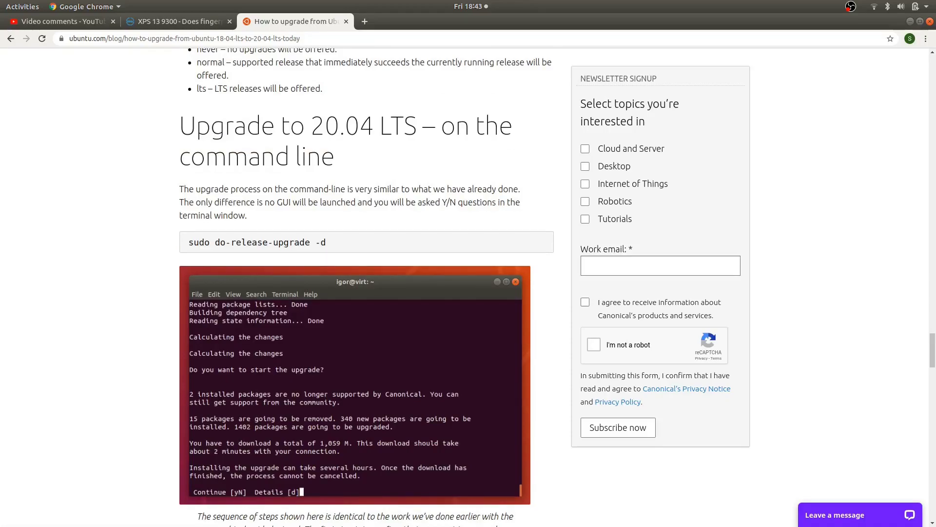
scroll(down, 3)
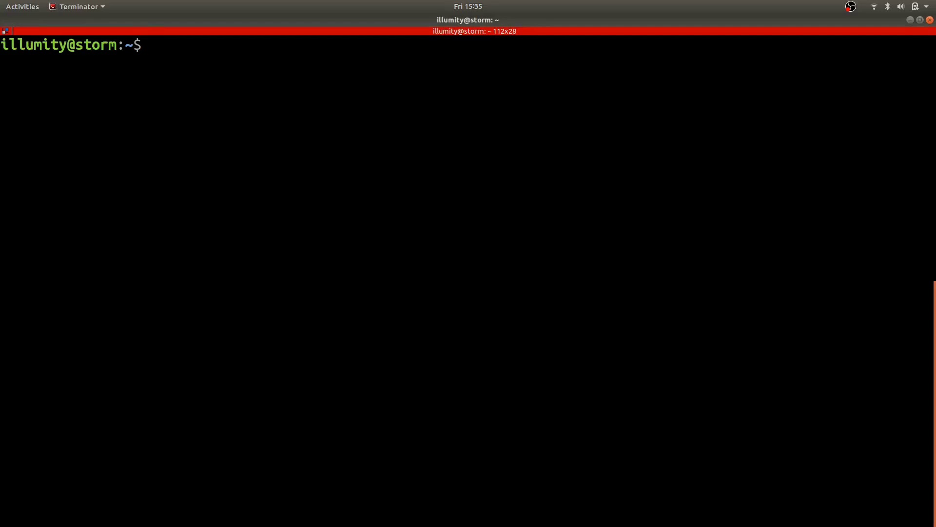
- Run iperf -c 192.168.0.105 twice, measuring 249 and 269 Mbits/sec
text(ip)
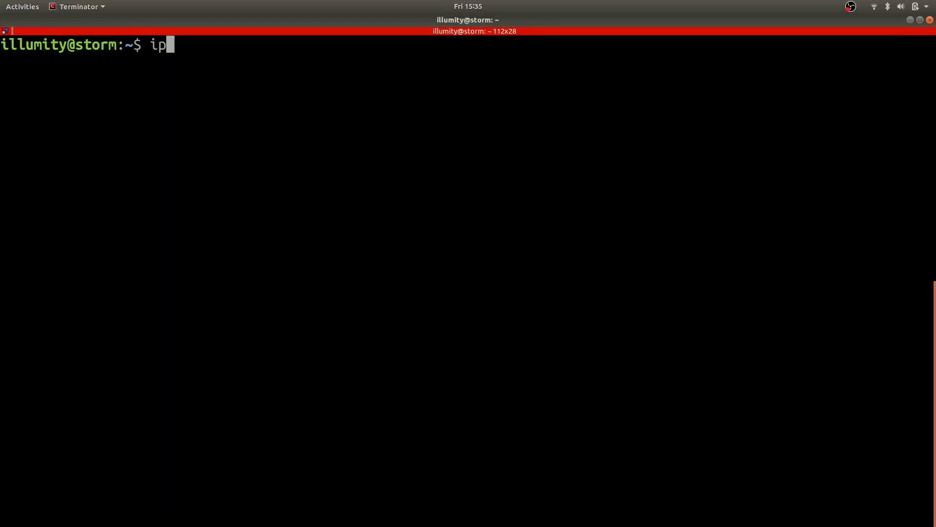
text(erf)
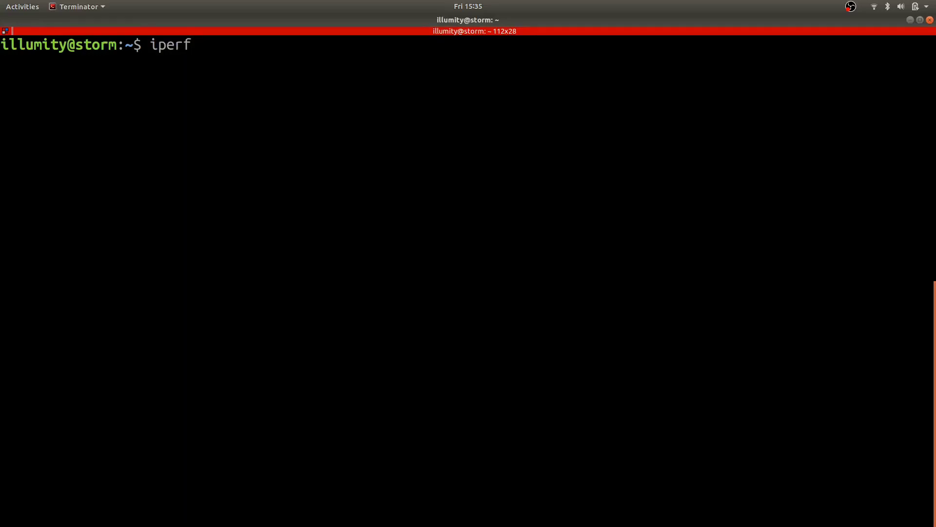
text(-c)
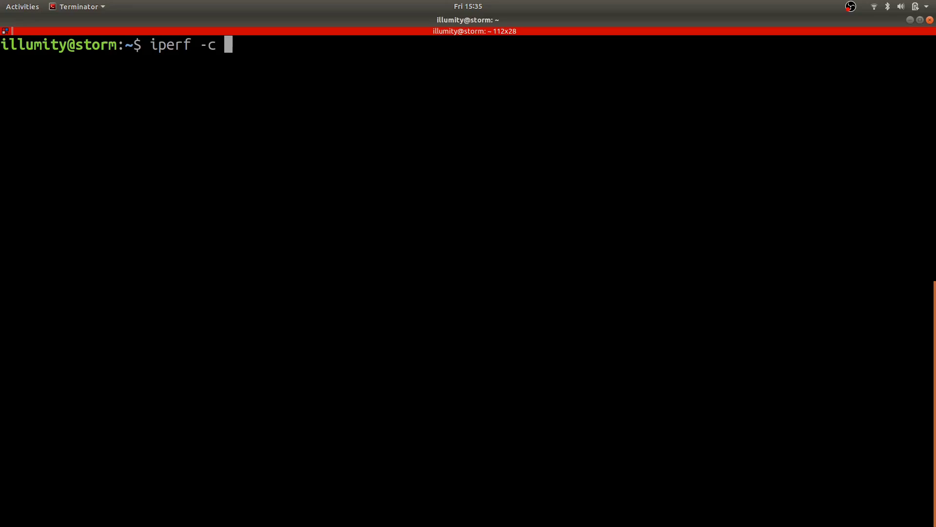
text(192)
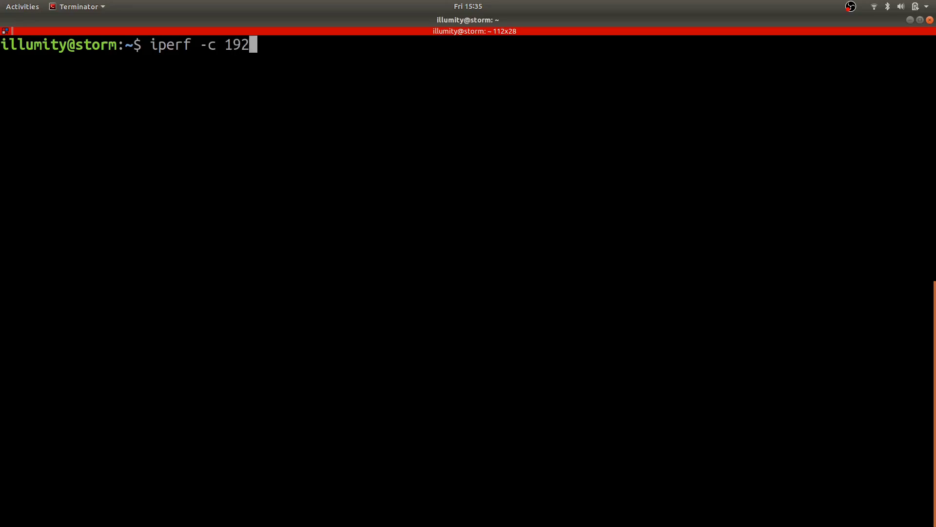
text(.1)
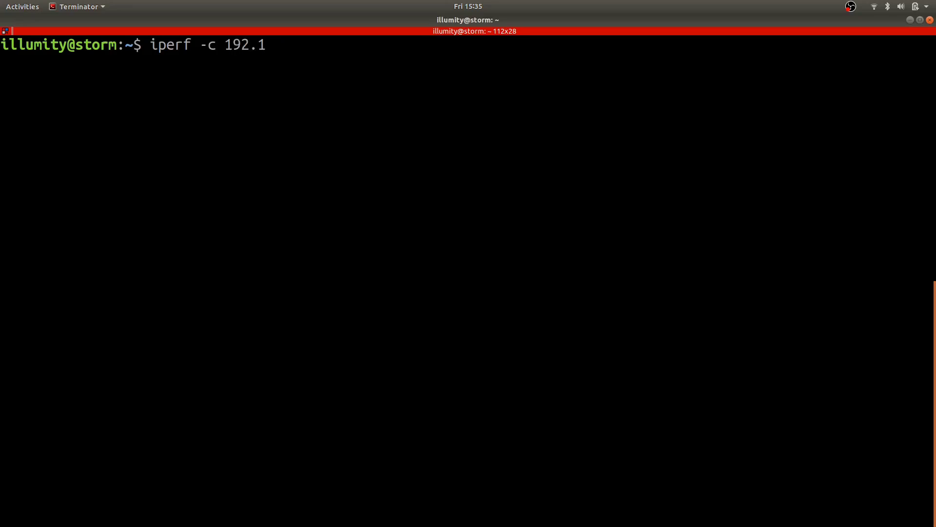
text(68.)
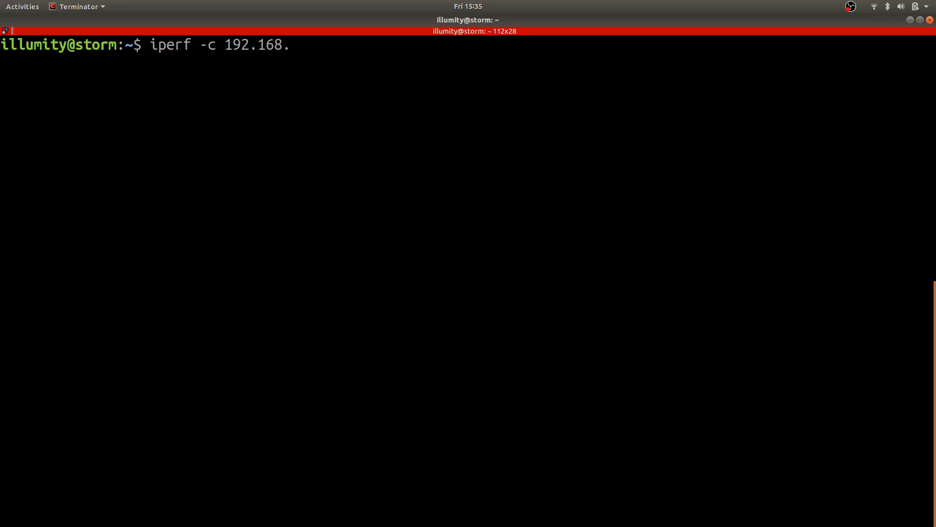
text(0.105)
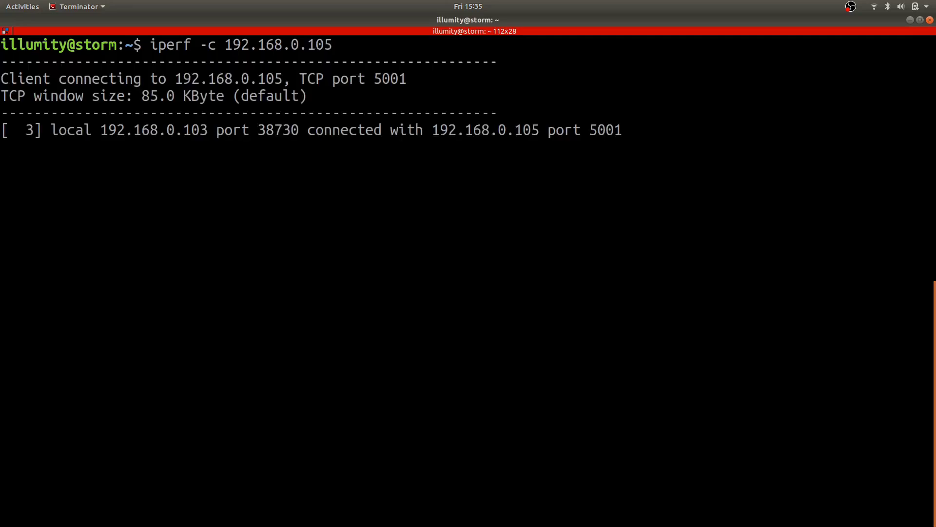
key(Return)
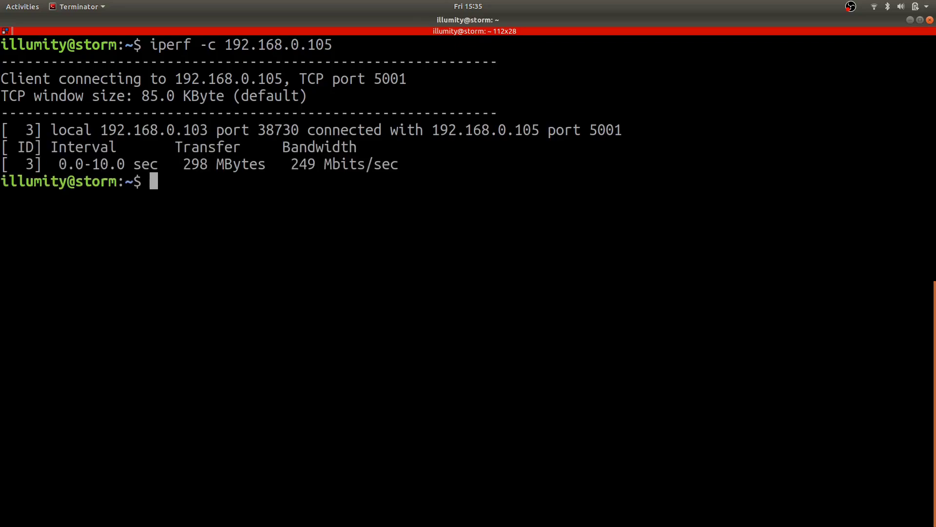
text(iperf -c 192.168.0.105)
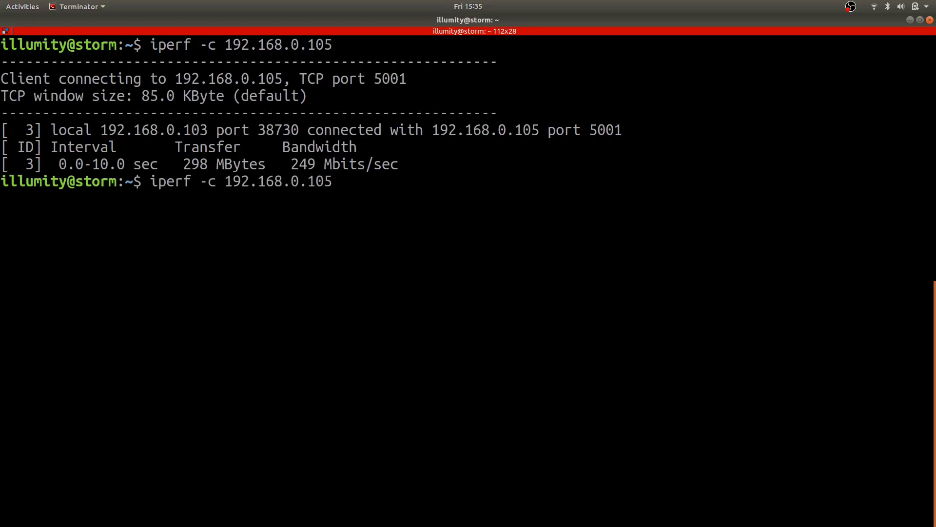
key(Return)
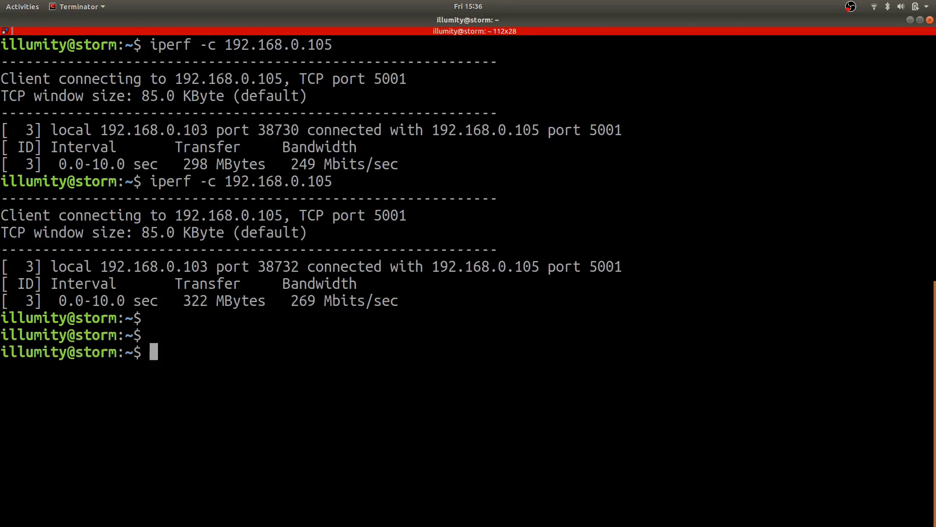
- Run the UDP bandwidth test iperf -c 192.168.0.105 -b 1500
text(iperf -c 192.168.0.105 -u)
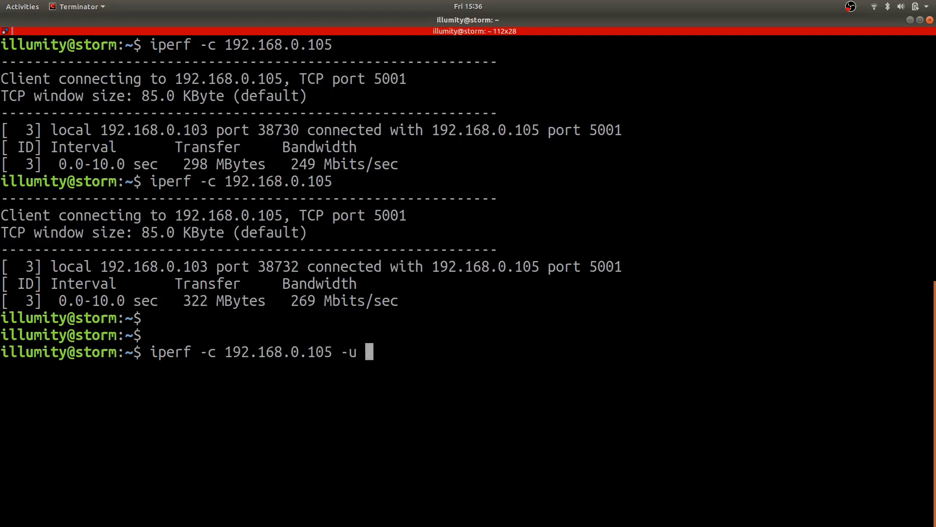
text(-b 15)
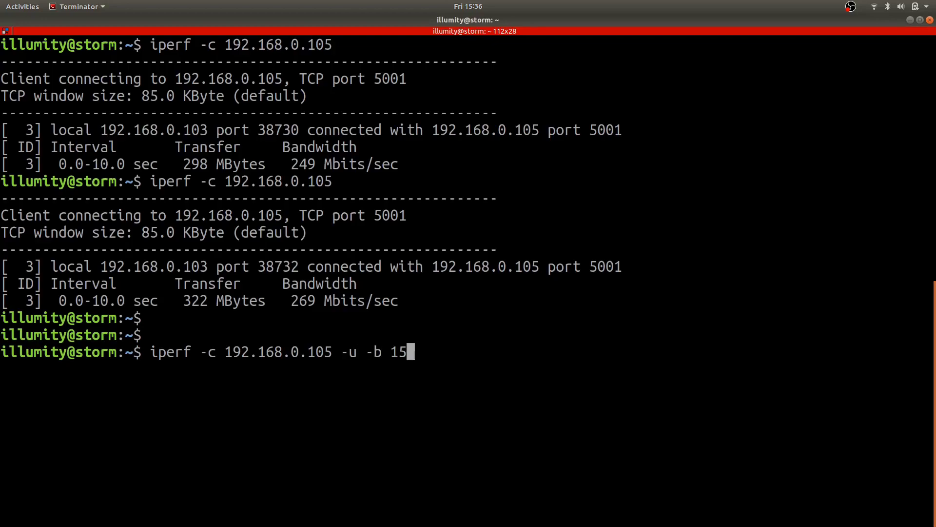
text(00)
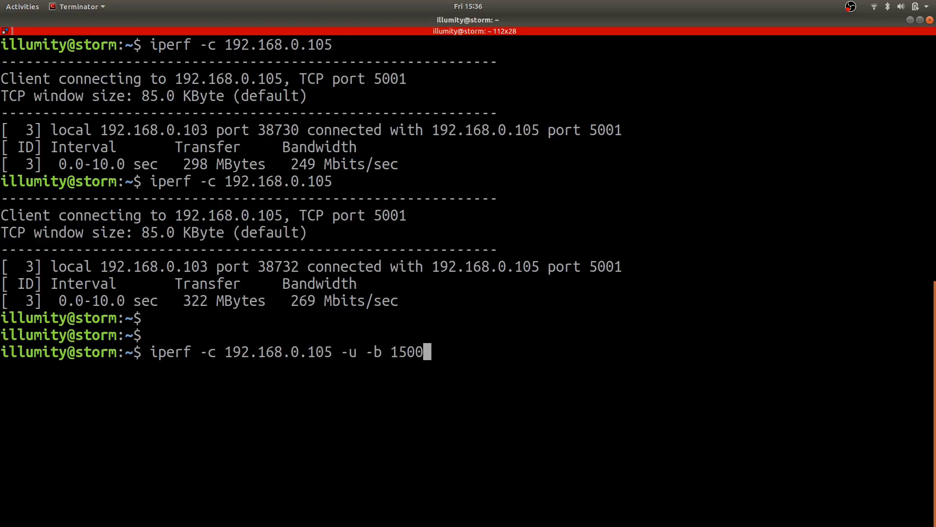
key(Return)
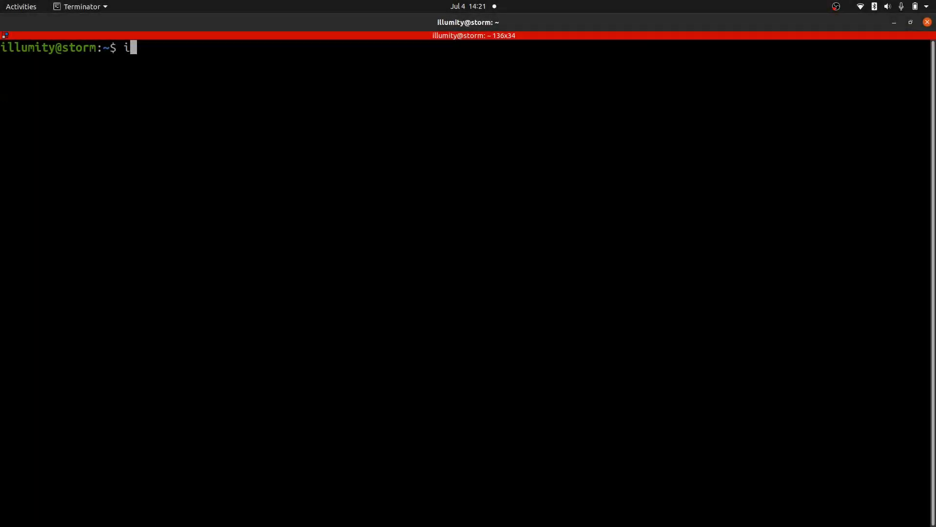
- Enter the iperf -c 192.168.0.105 TCP test command in the fresh terminal session
text(perf)
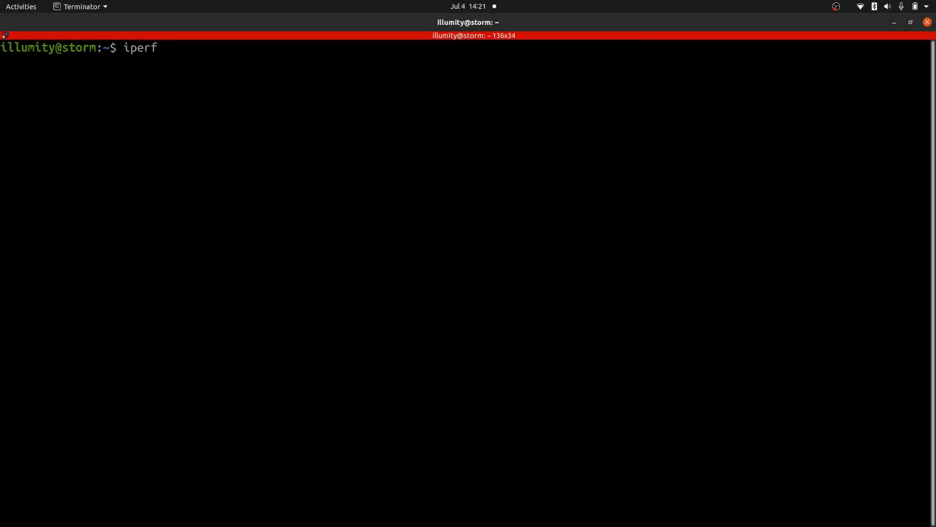
text(-c 192.)
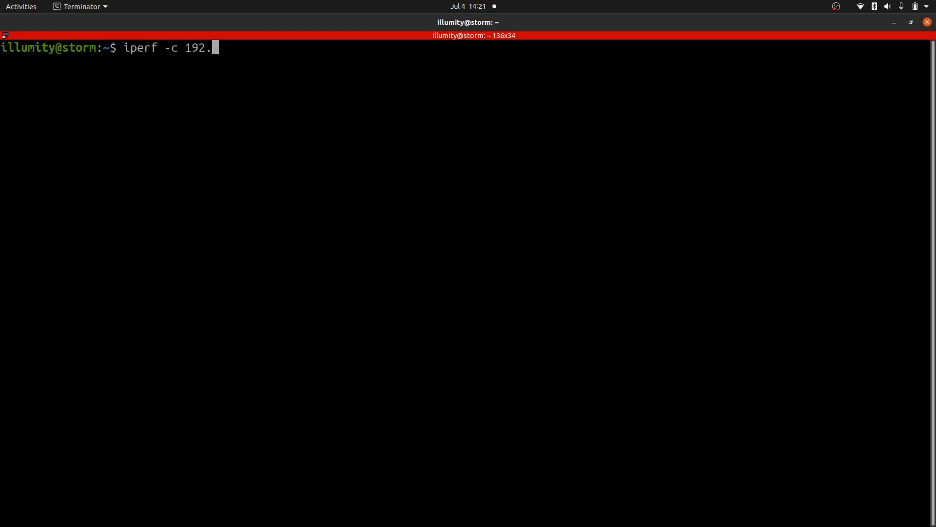
text(168)
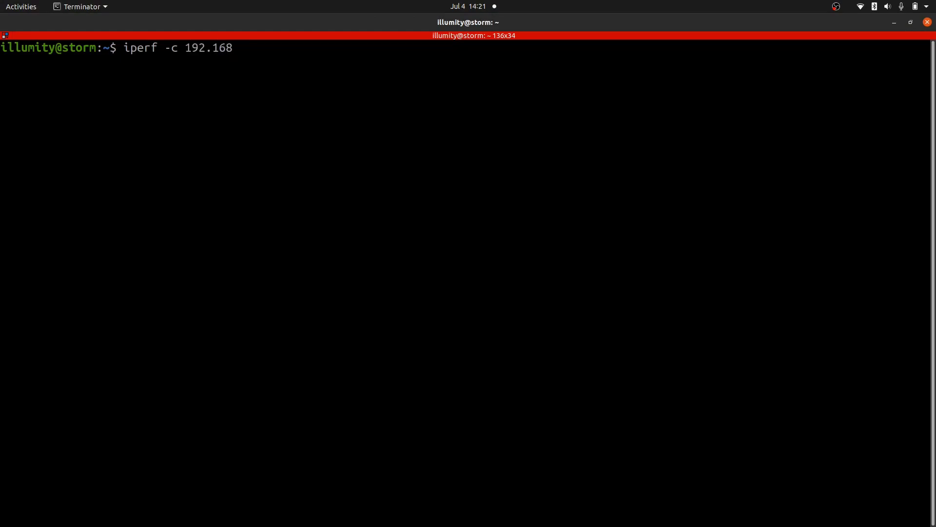
text(.0.10)
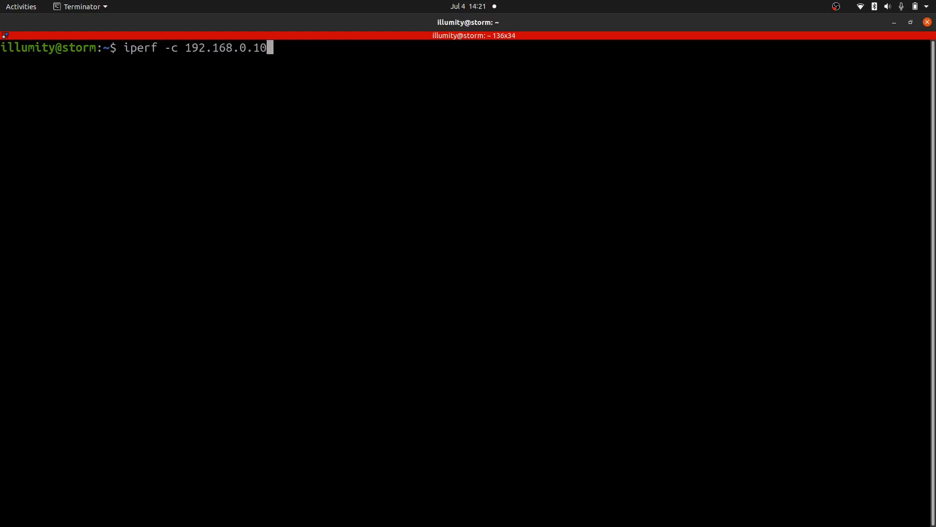
text(5)
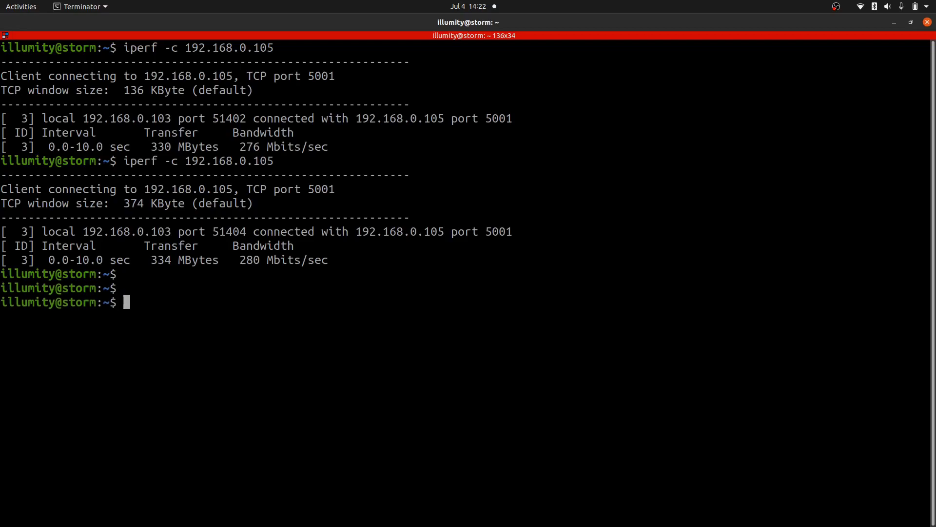
- Run iperf -c 192.168.0.105 -u -b 150, fixing the stray letter in the UDP option
text(iperf -c 192.168.0.105 -ui -b)
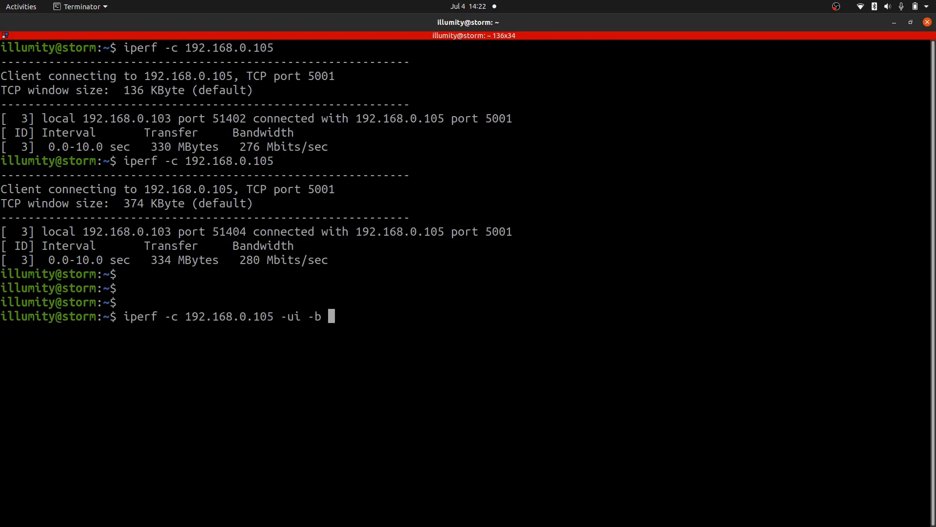
key(BackSpace)
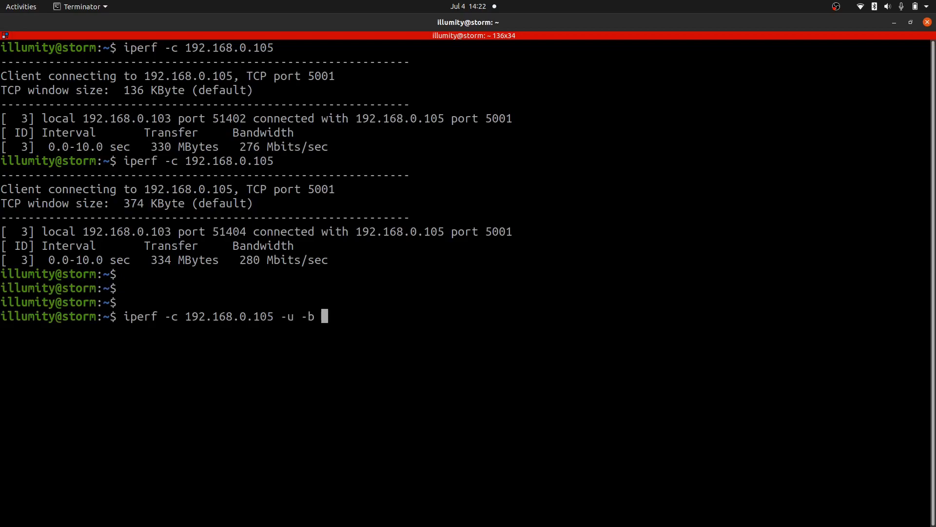
text(150)
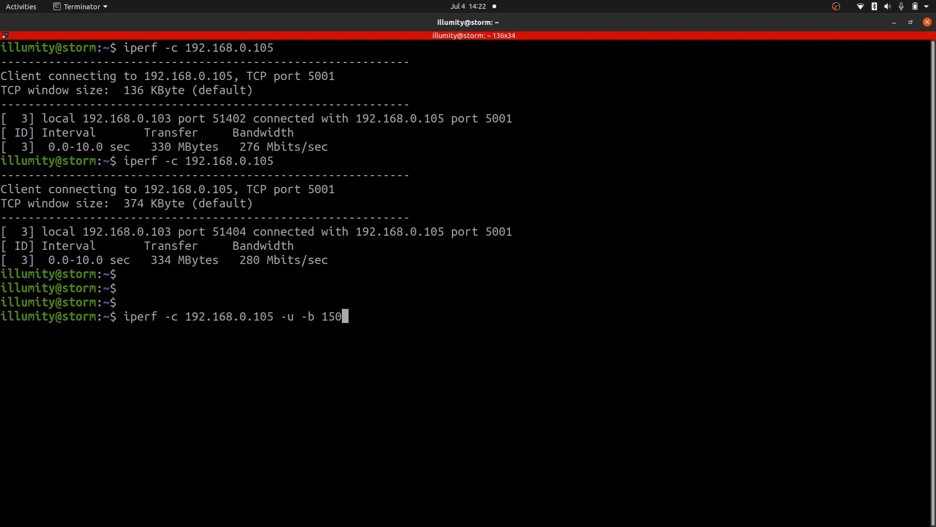
key(Return)
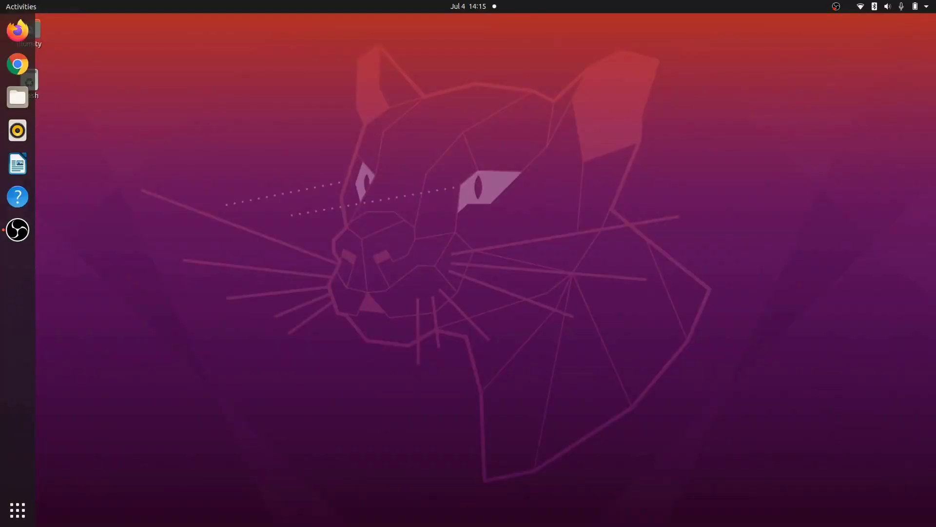
- Open Settings from the application grid and go to the Users page's Fingerprint Login
click(18, 510)
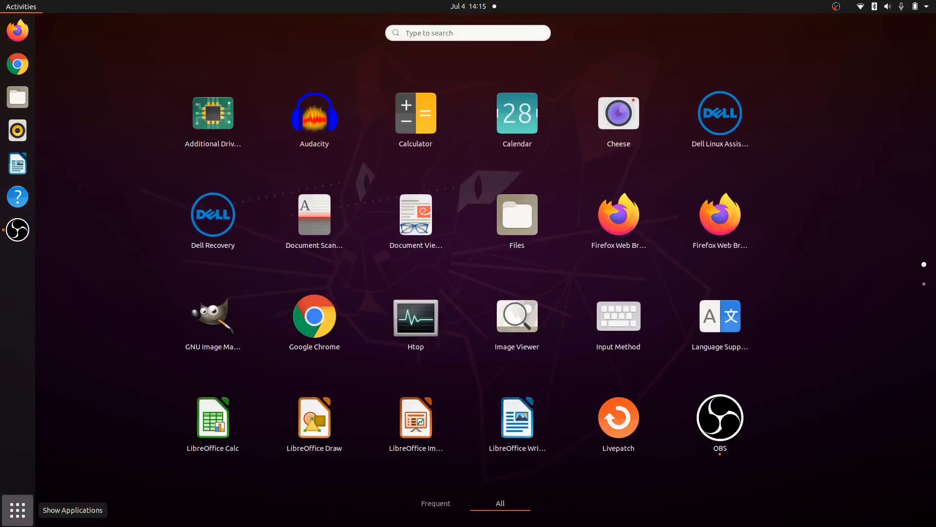
scroll(down, 3)
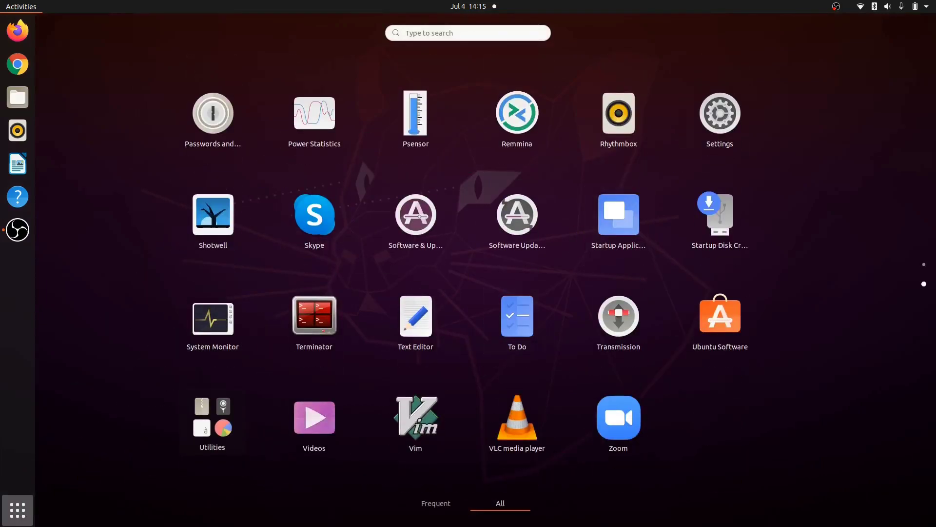
click(719, 112)
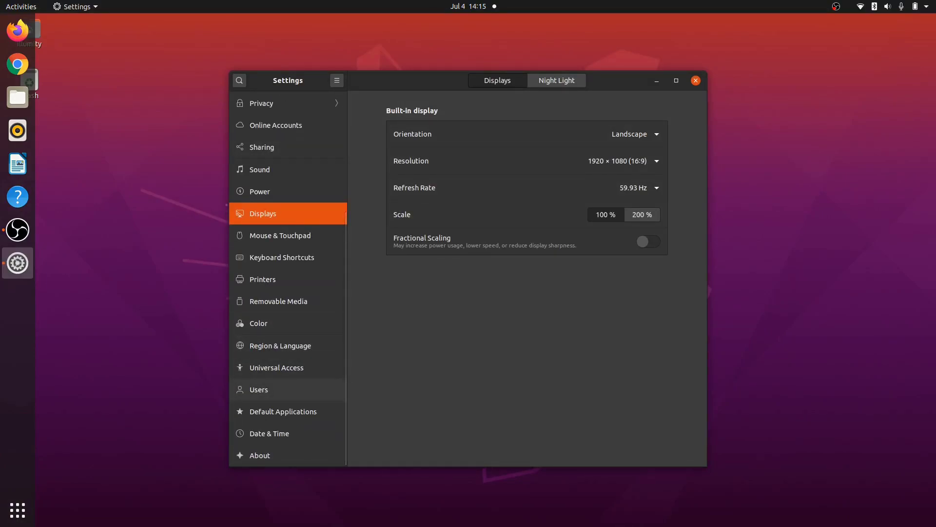
click(258, 388)
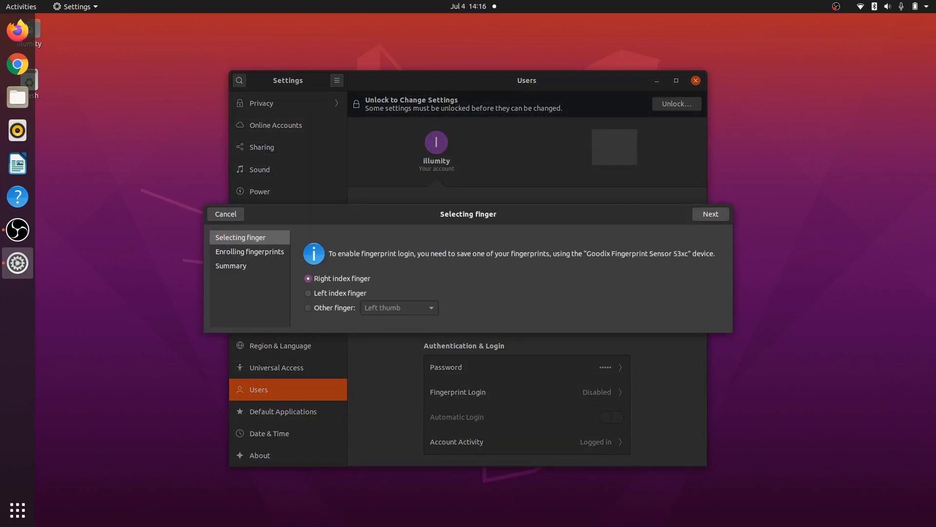
- Select the right index finger, scan it, and finish the enrollment
click(709, 213)
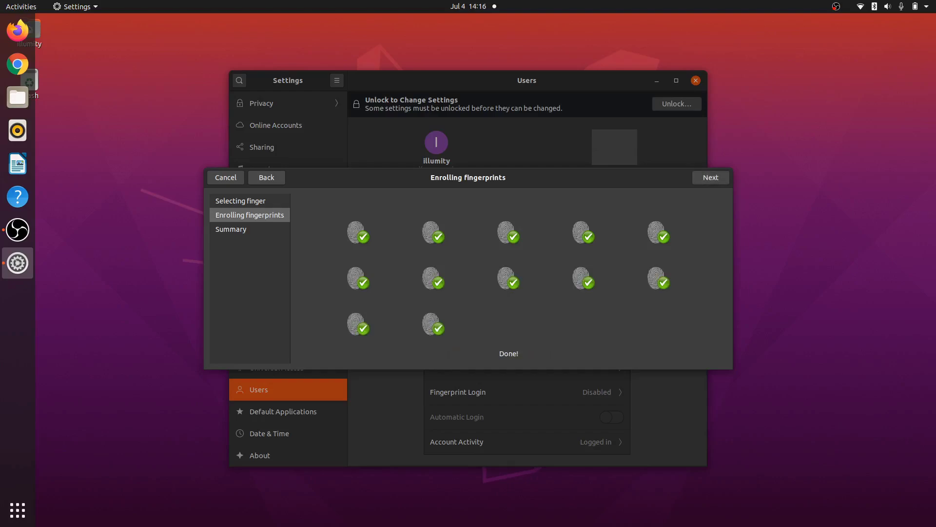
click(710, 178)
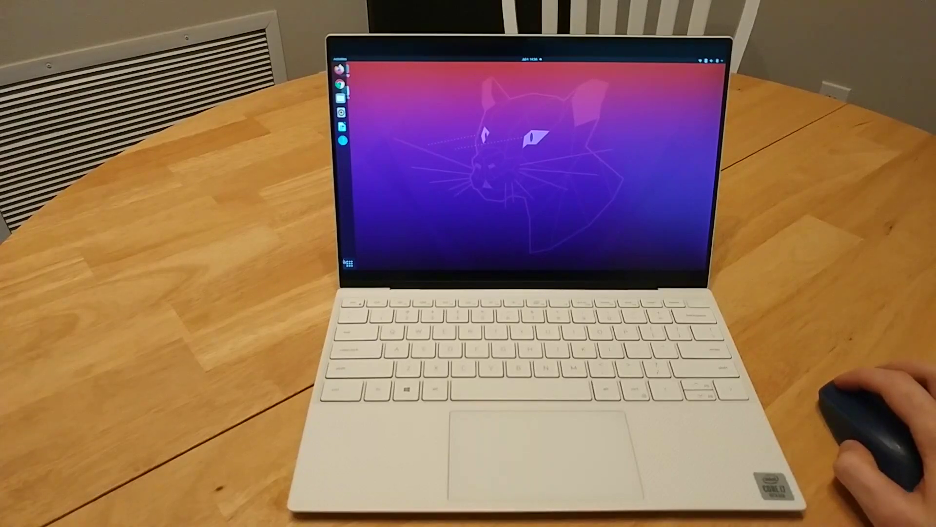
click(351, 261)
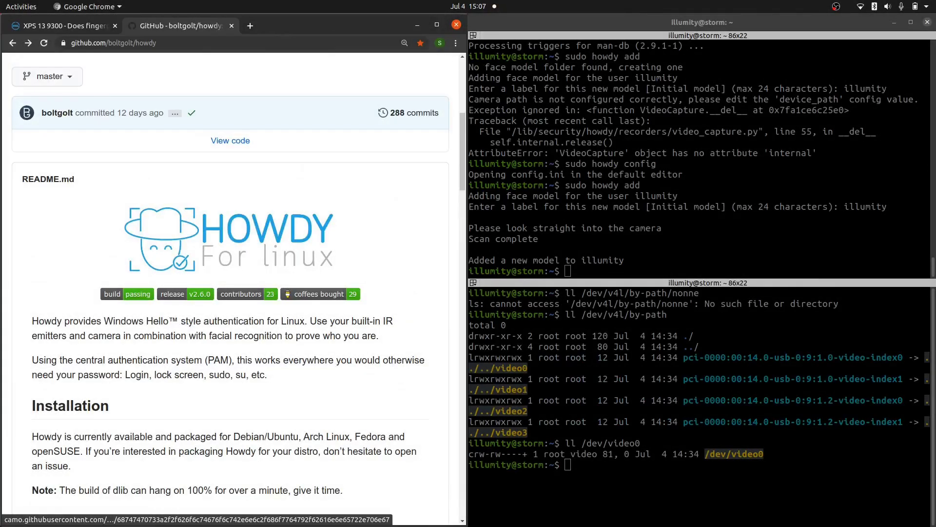
- Scroll the Howdy README down to Setup and select the 'sudo howdy add' command
scroll(down, 3)
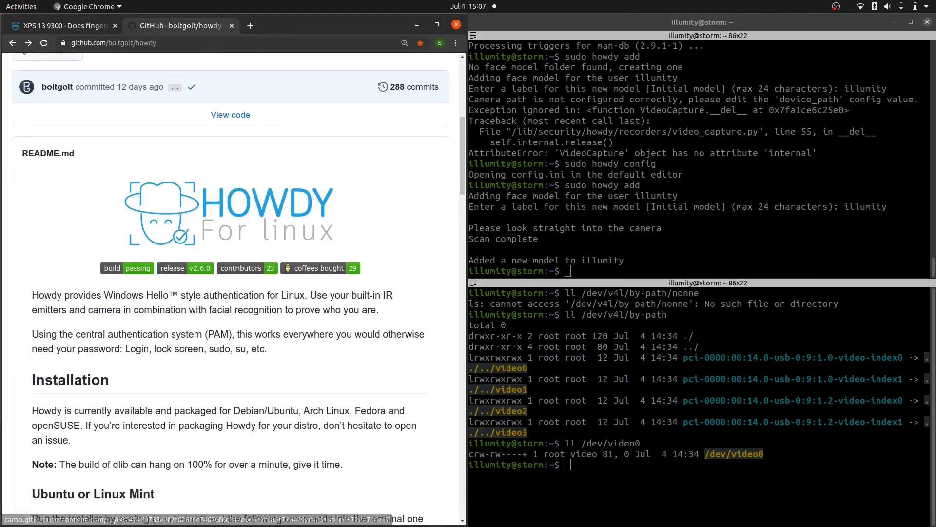
scroll(down, 3)
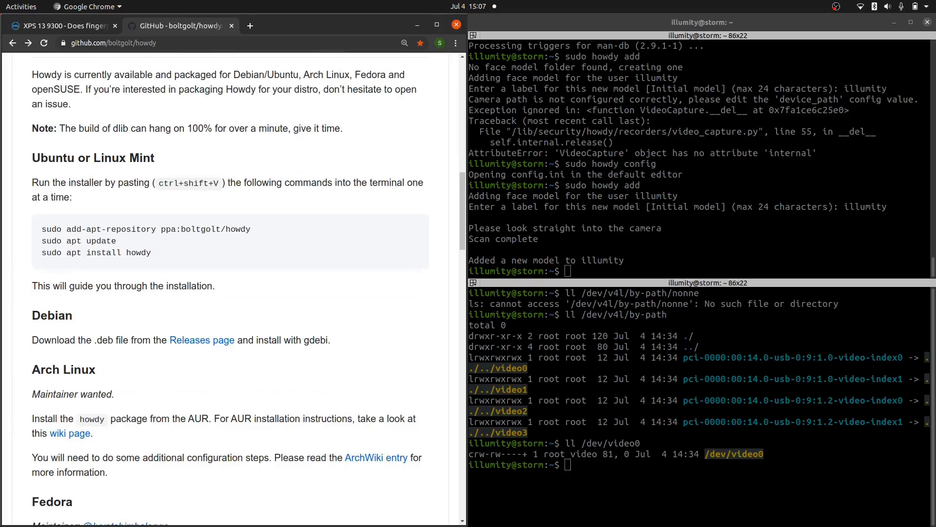
scroll(down, 3)
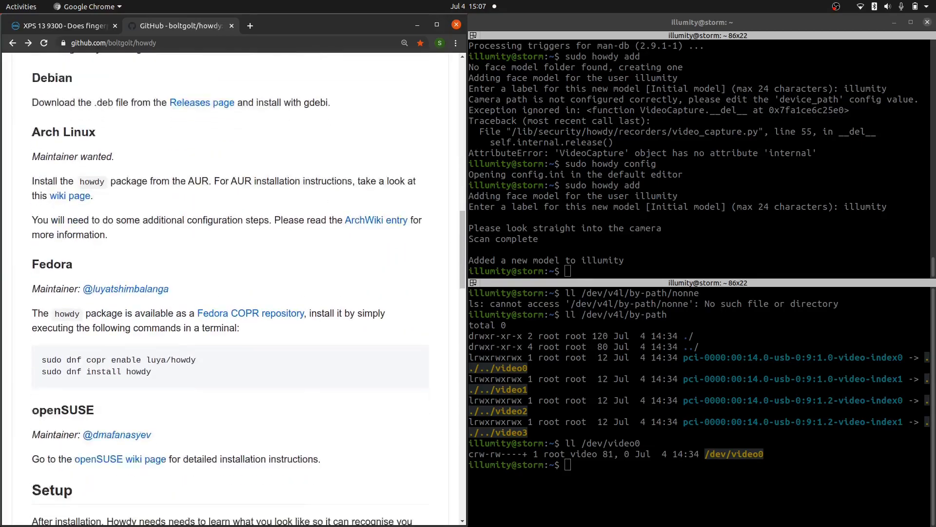
scroll(down, 3)
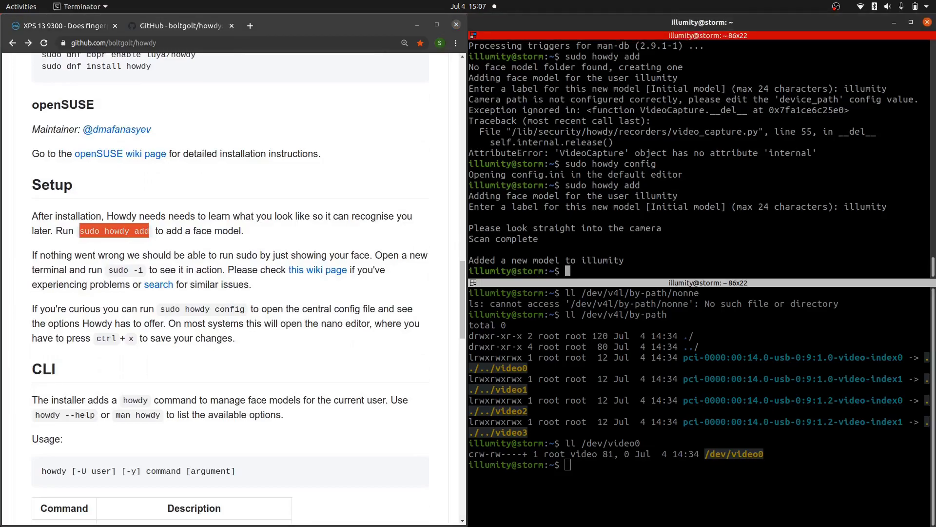
drag(559, 56, 639, 56)
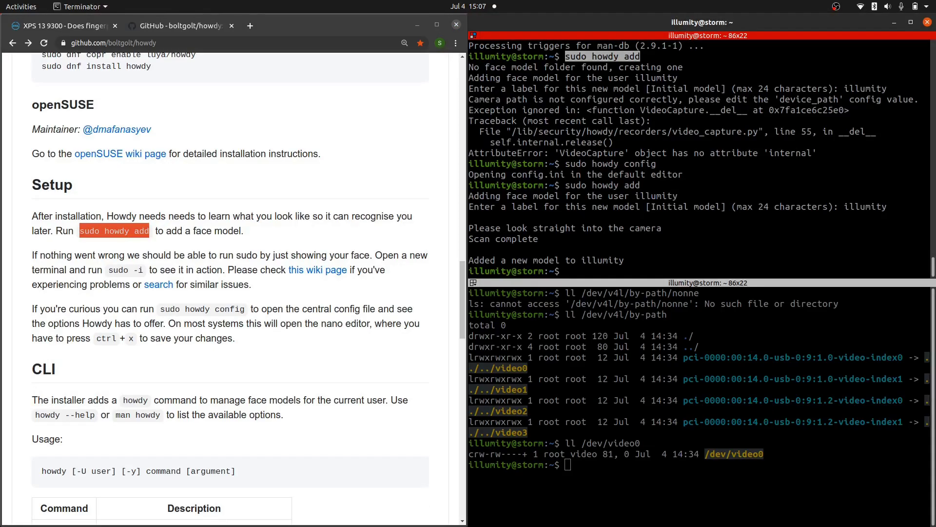